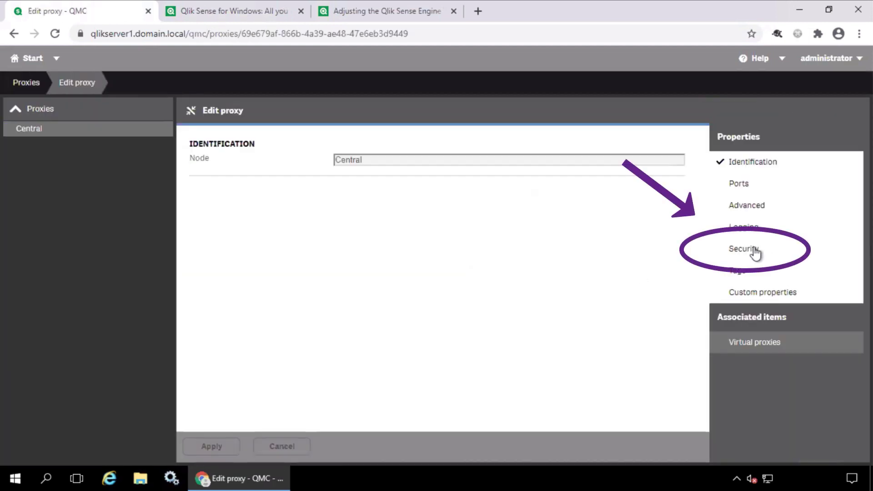
# Show the Central proxy's Security properties and launch mmc for the local computer's certificates
pyautogui.click(743, 249)
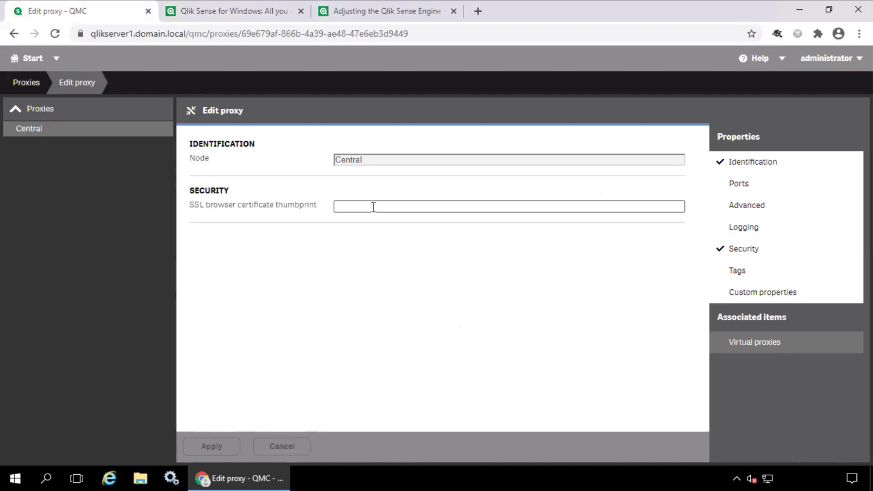
pyautogui.click(234, 11)
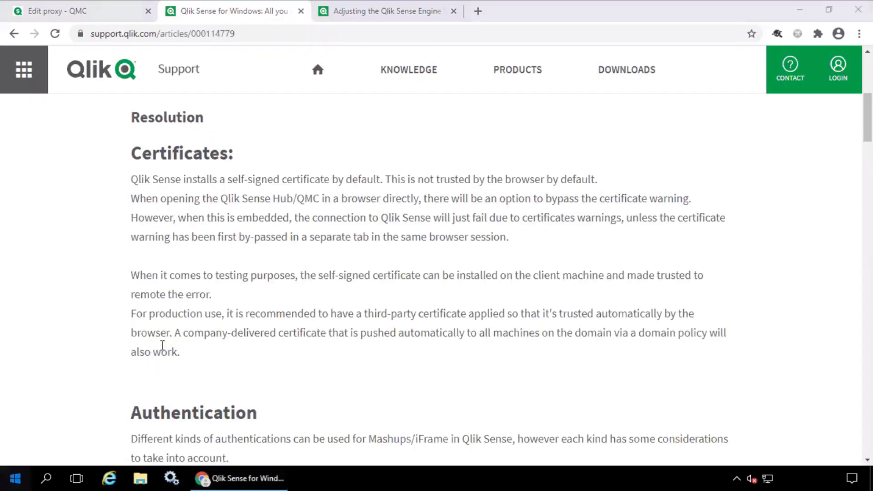
pyautogui.write('mmc')
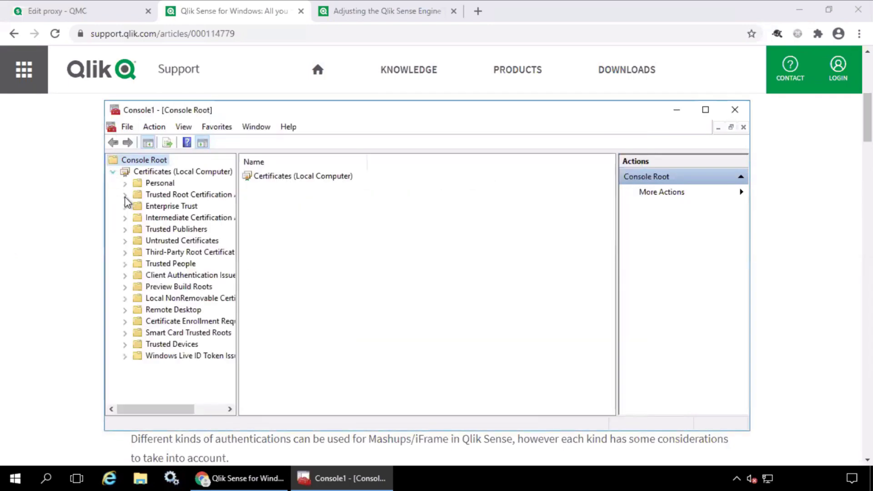
# View the Details of the qlikserver1.domain.local certificate in the Personal store, then return to QMC
pyautogui.click(125, 194)
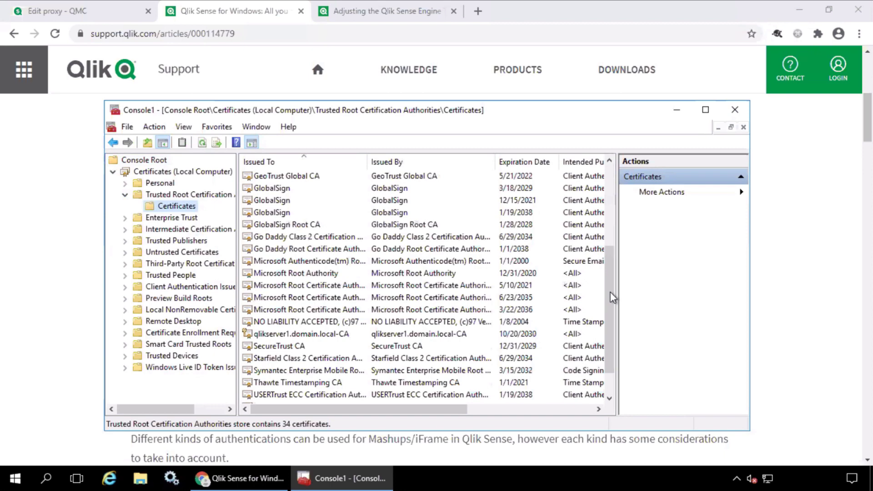
pyautogui.click(301, 296)
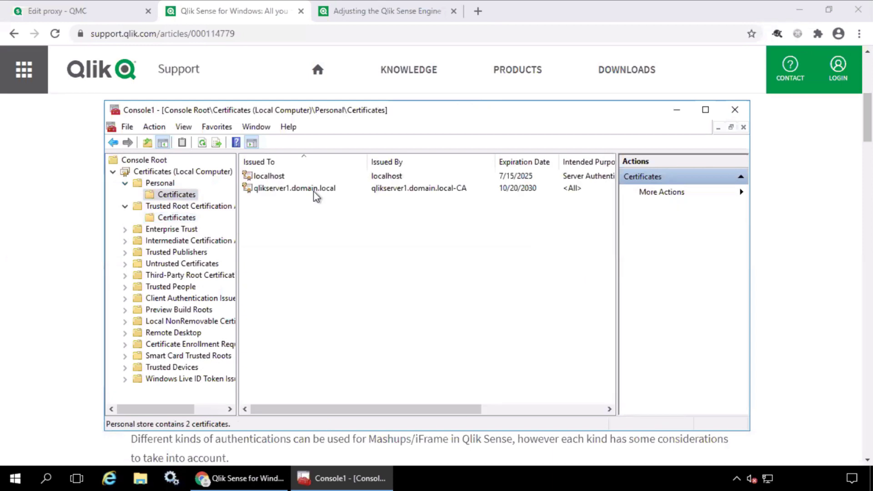
pyautogui.click(294, 187)
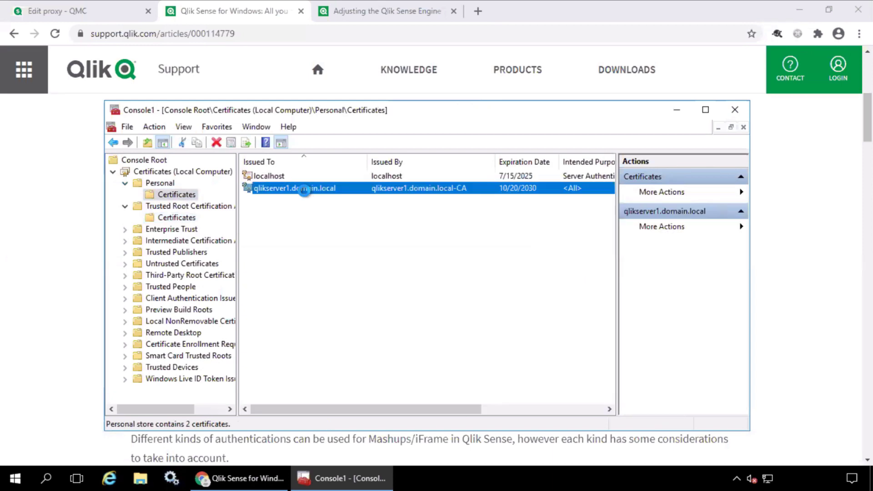
pyautogui.doubleClick(293, 188)
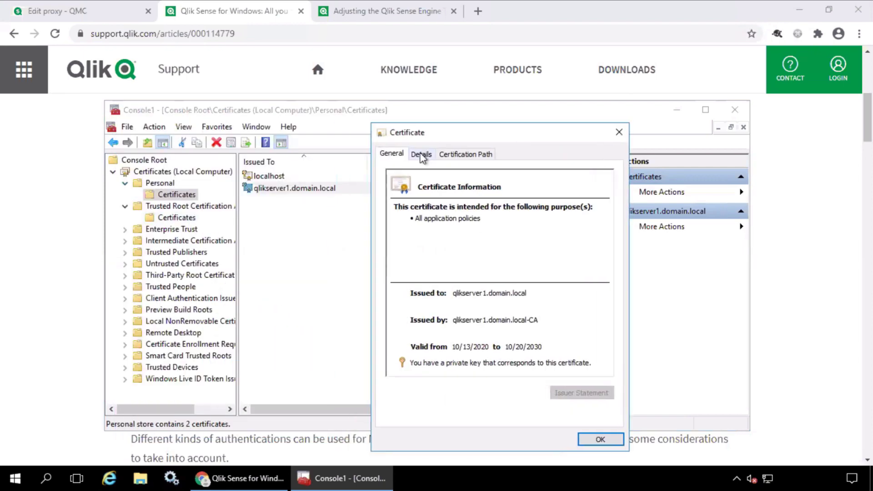
pyautogui.click(421, 155)
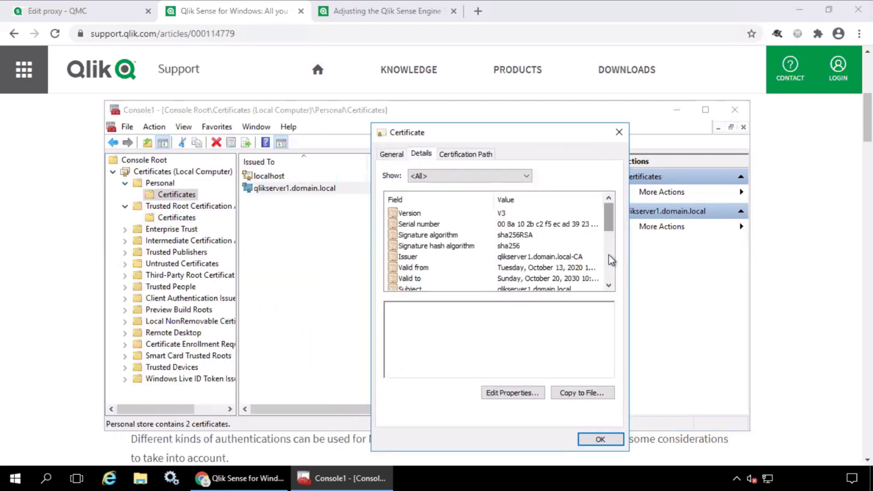
pyautogui.click(416, 268)
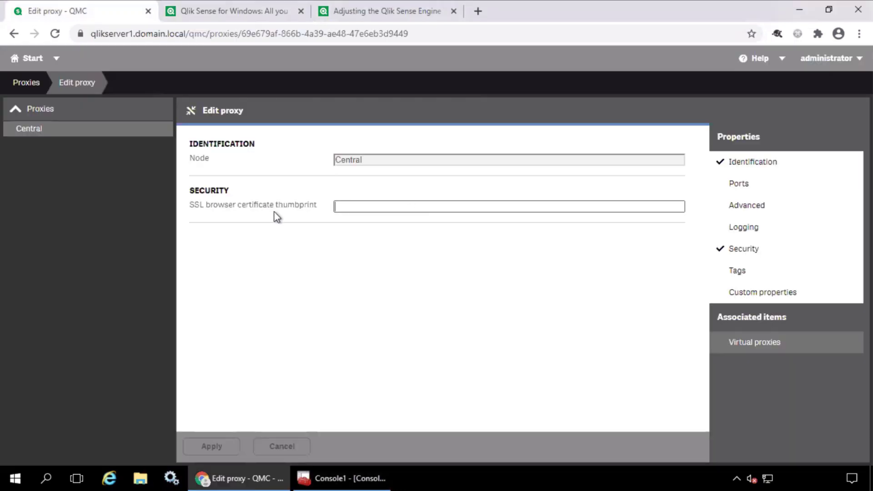
# Enter thumbprint '14 0a b9 a7 ... b7 94' as the SSL browser certificate thumbprint and apply it
pyautogui.write('14 0a b9 a7 5e 83 93 8d d2 12 c6 b1 de 2d a1 87 77 06 b7 94')
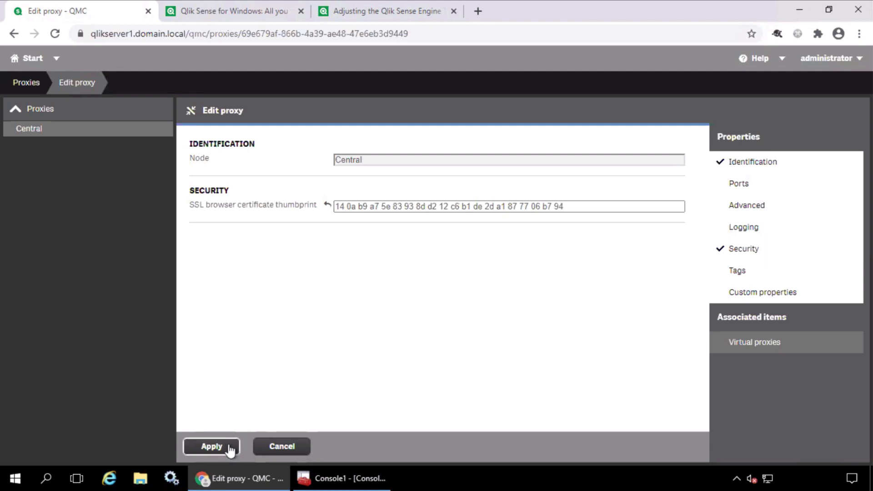
pyautogui.click(234, 11)
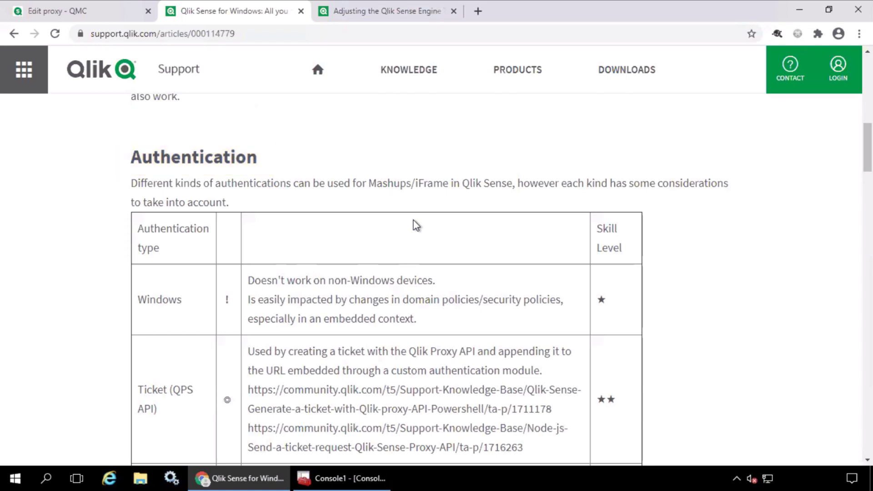
pyautogui.scroll(-3)
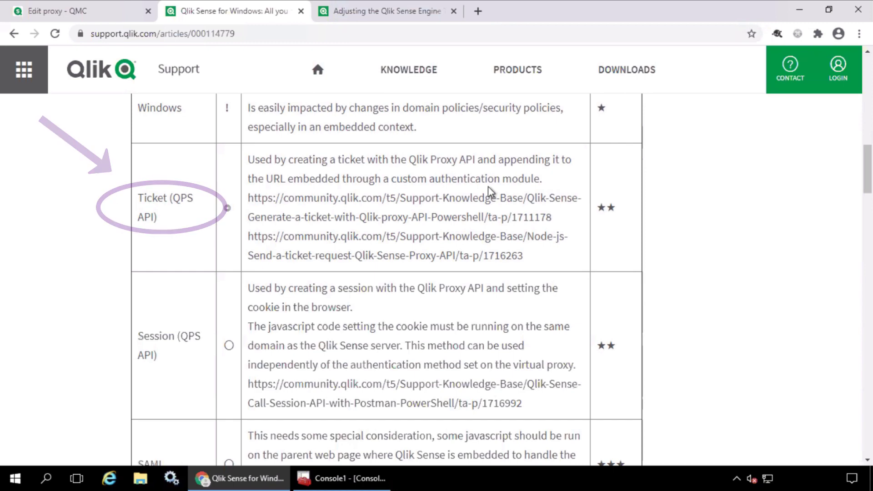
pyautogui.click(414, 197)
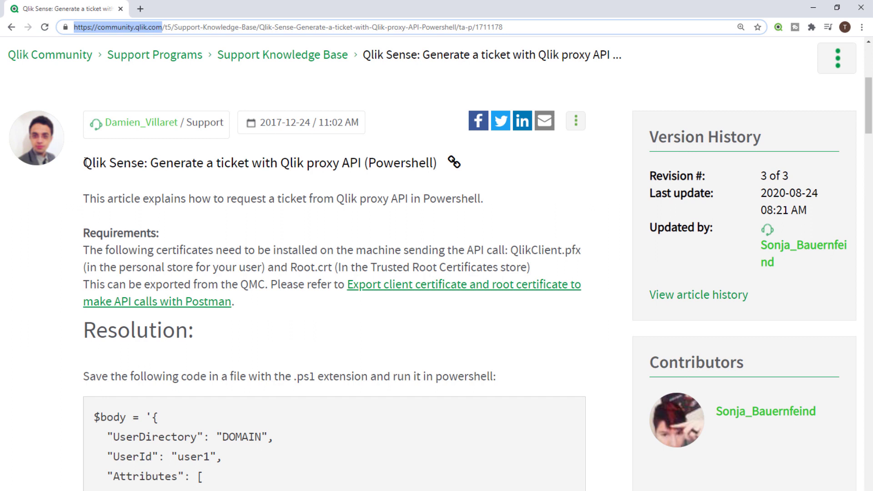
pyautogui.tripleClick(259, 163)
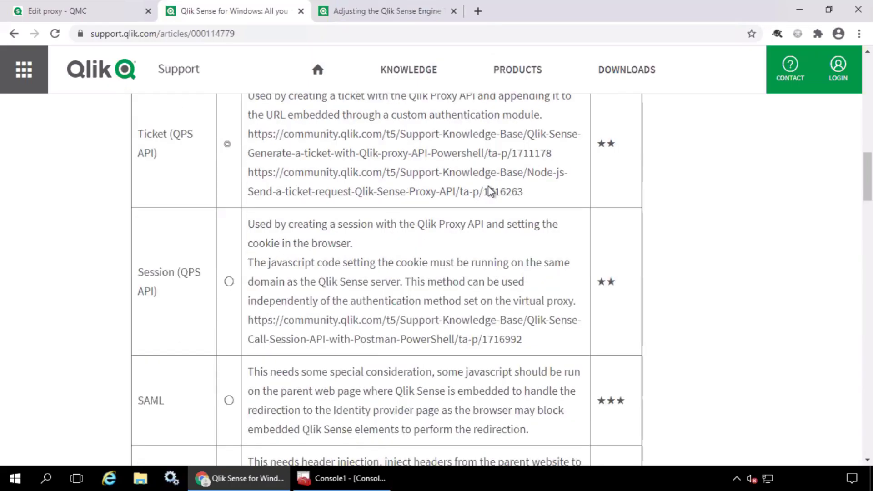
pyautogui.scroll(-3)
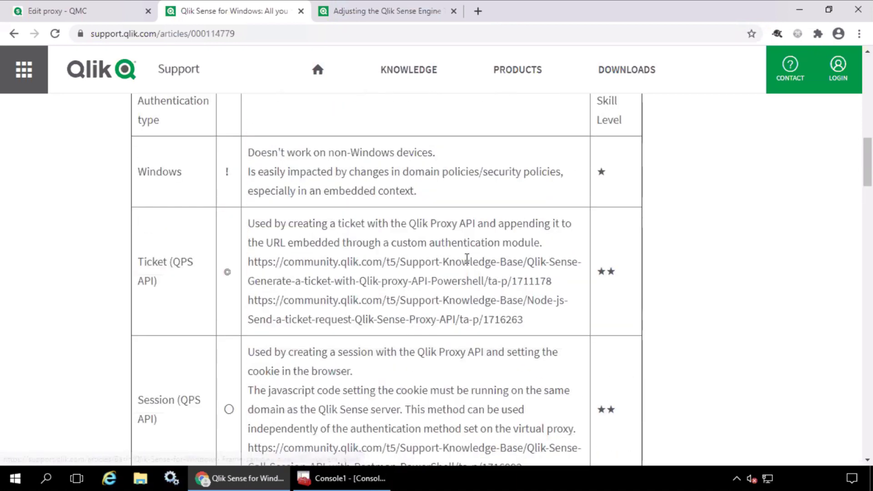
pyautogui.doubleClick(159, 236)
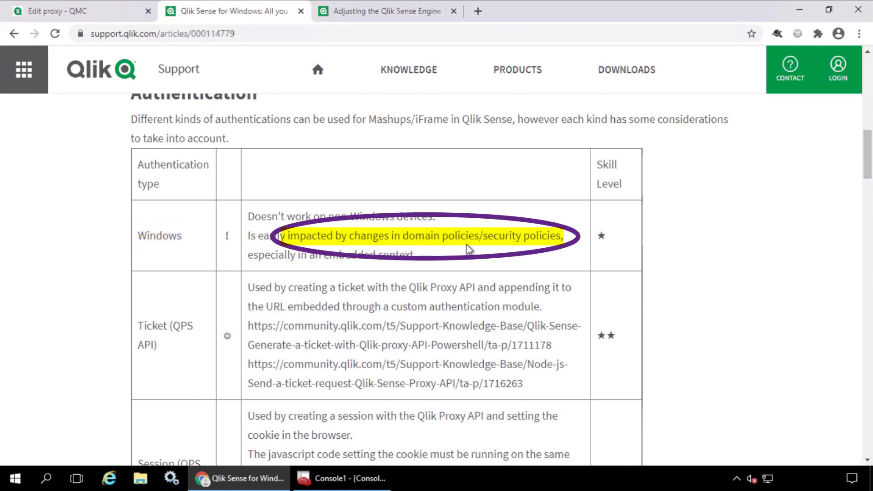
pyautogui.moveTo(441, 257)
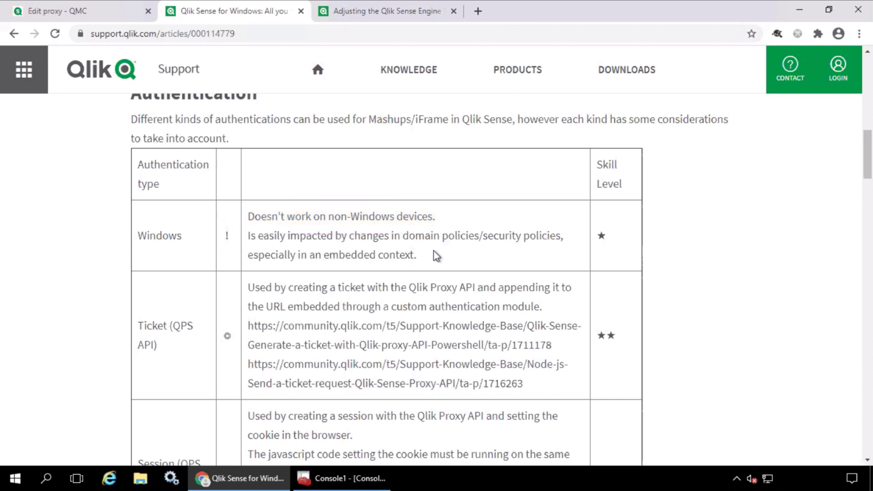
pyautogui.scroll(-3)
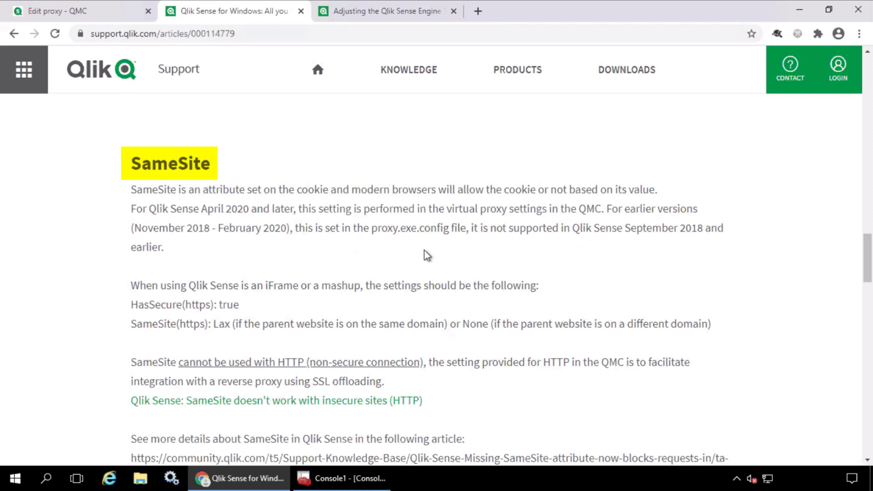
pyautogui.moveTo(421, 239)
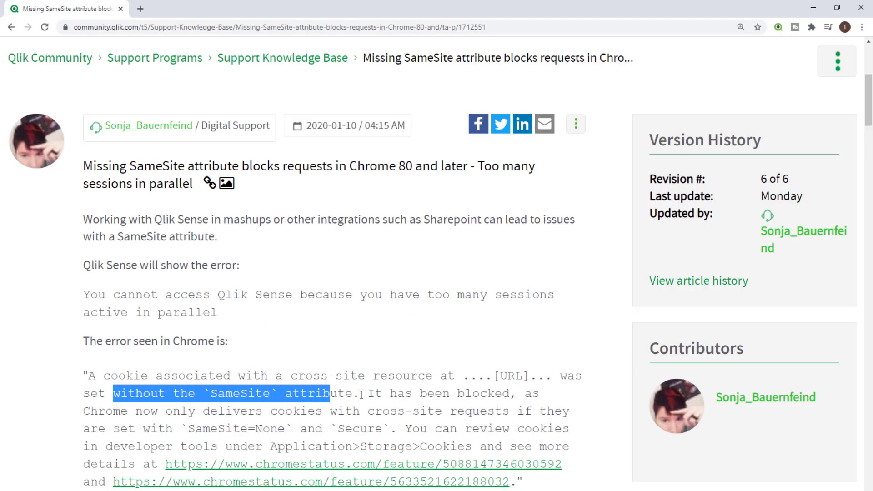
# Highlight the article phrase about the missing SameSite attribute
pyautogui.moveTo(359, 394); pyautogui.dragTo(515, 394)
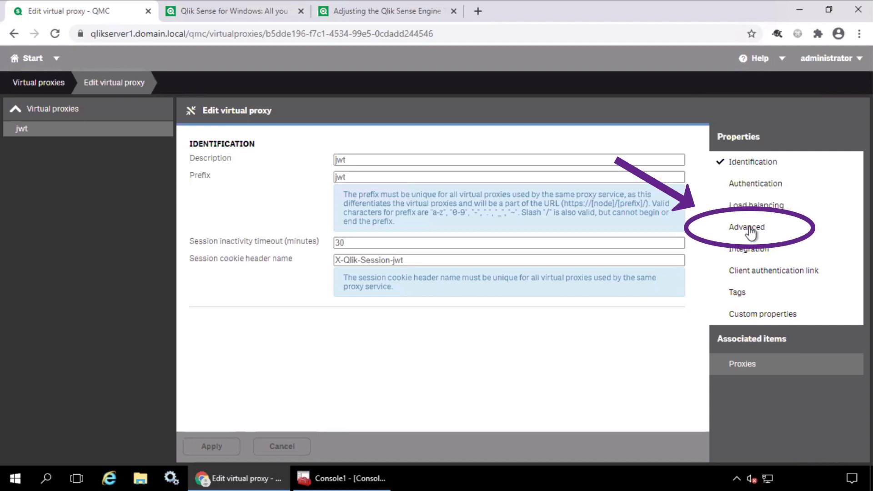
# Show the jwt virtual proxy's Advanced settings and list the SameSite attribute (https) choices
pyautogui.click(746, 226)
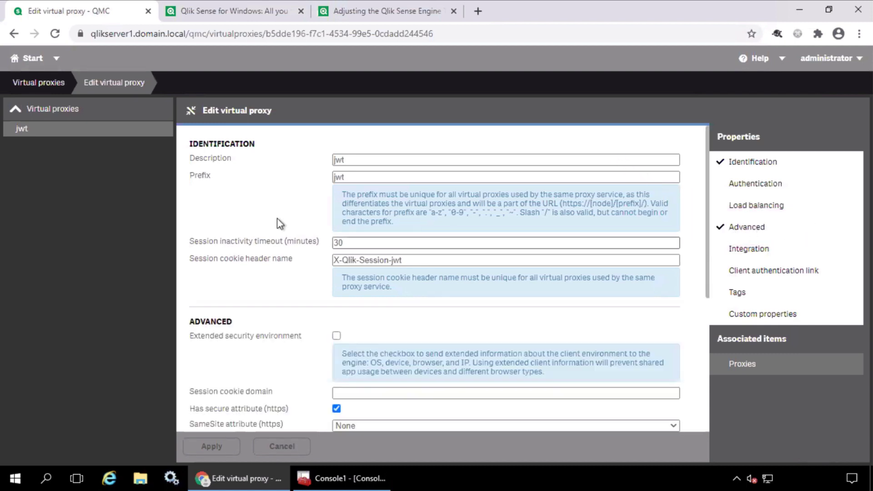
pyautogui.scroll(-3)
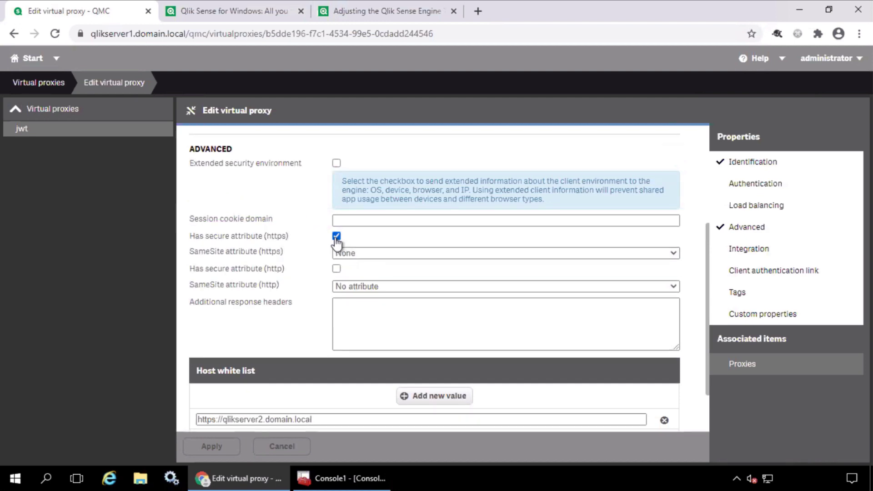
pyautogui.click(504, 253)
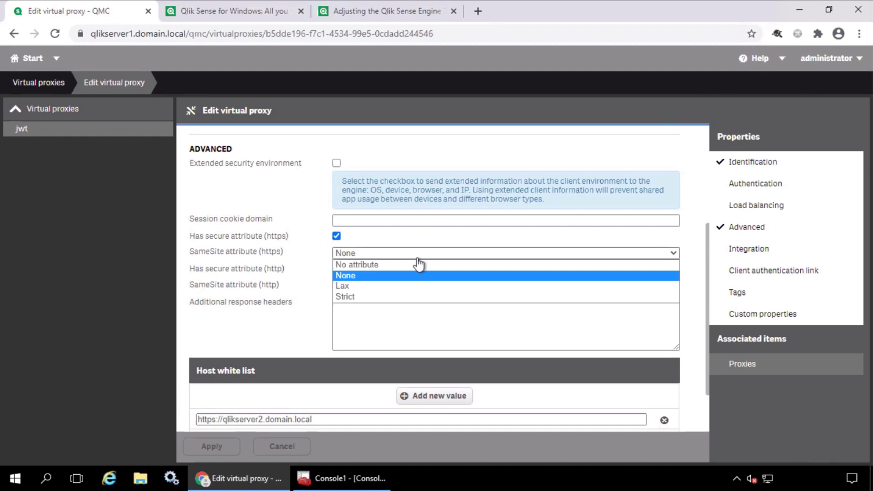
pyautogui.moveTo(367, 278)
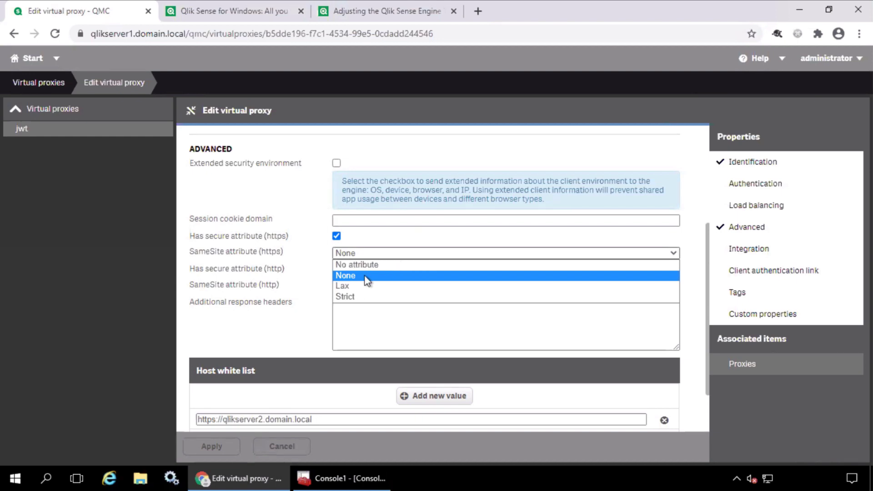
pyautogui.moveTo(361, 290)
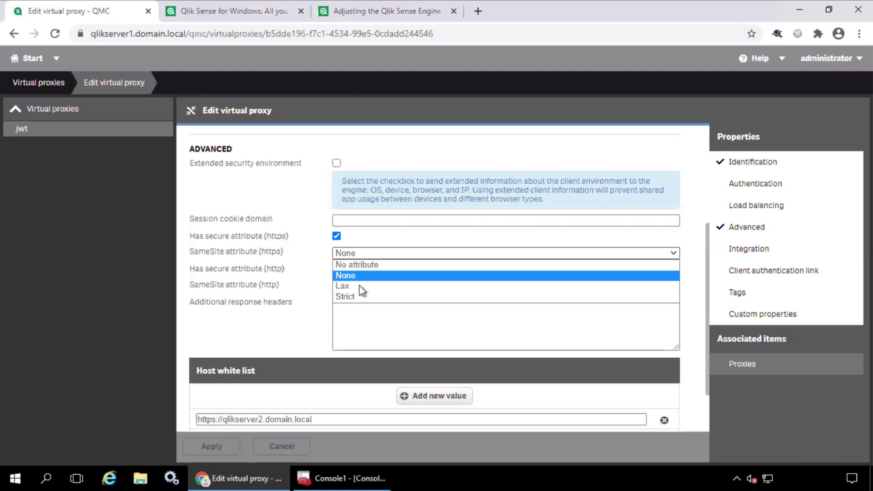
pyautogui.moveTo(342, 286)
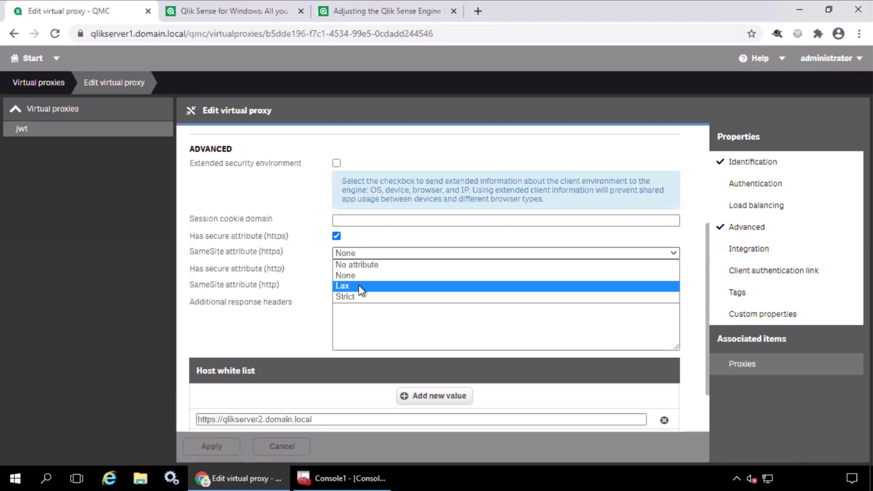
pyautogui.moveTo(639, 270)
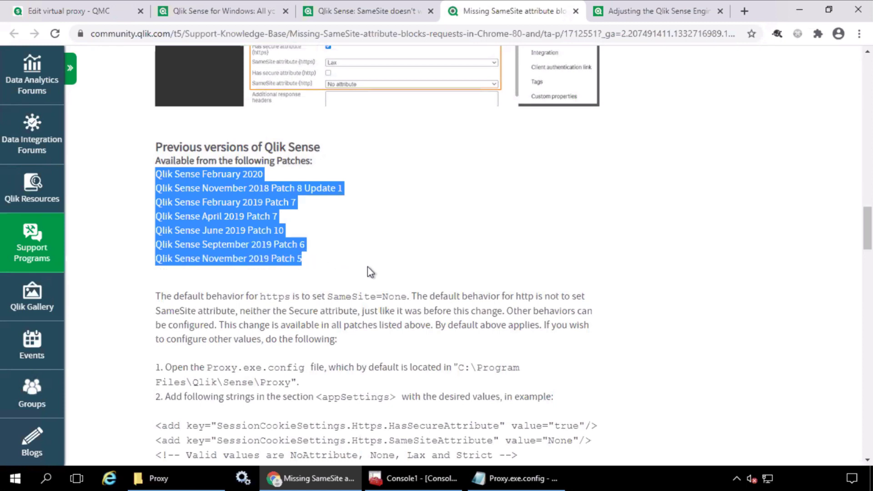
pyautogui.moveTo(390, 268)
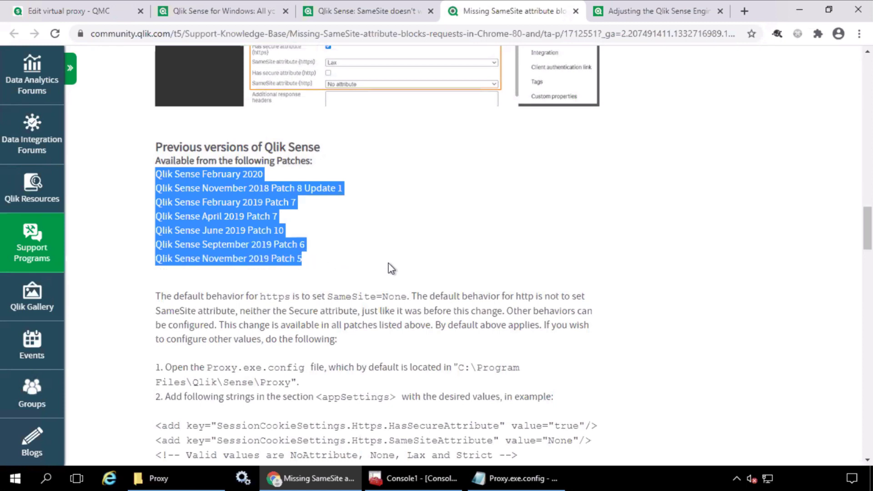
pyautogui.moveTo(371, 265)
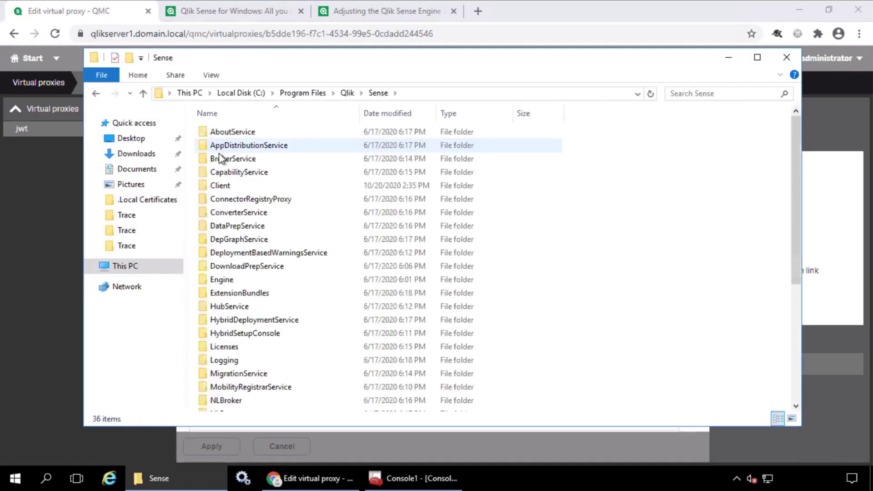
# Go into C:\Program Files\Qlik\Sense\Proxy and open Proxy.exe.config
pyautogui.scroll(-3)
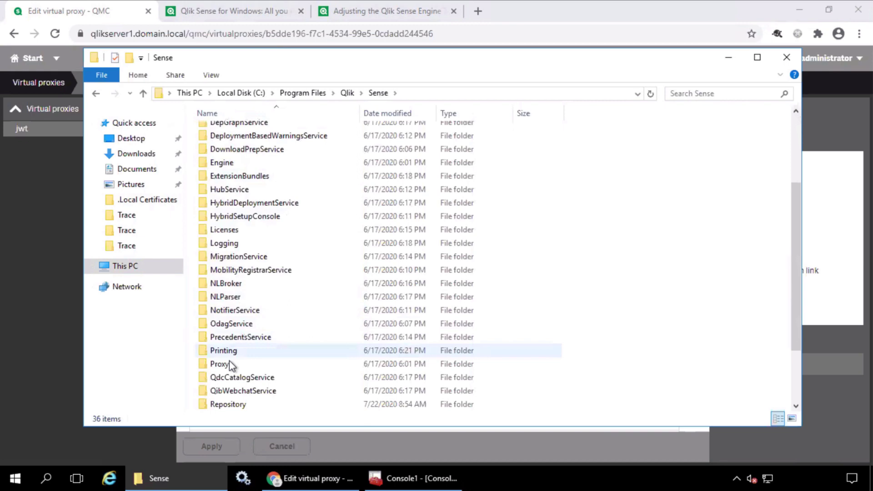
pyautogui.doubleClick(219, 364)
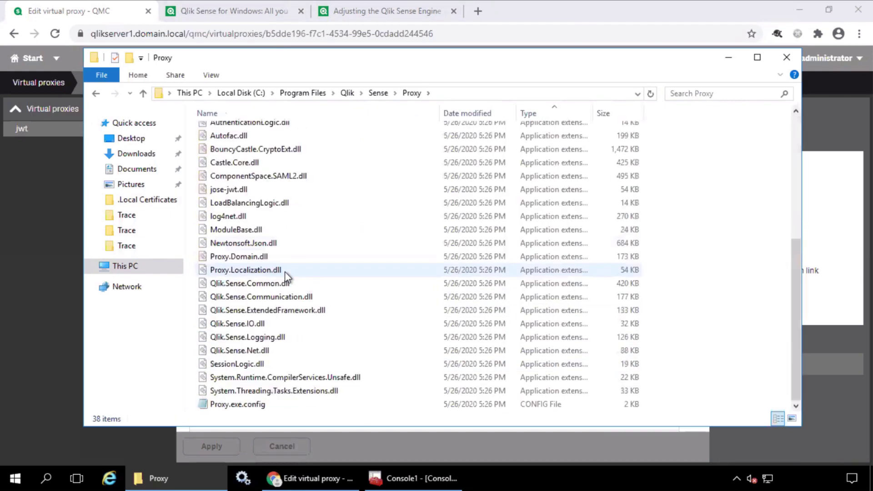
pyautogui.doubleClick(237, 404)
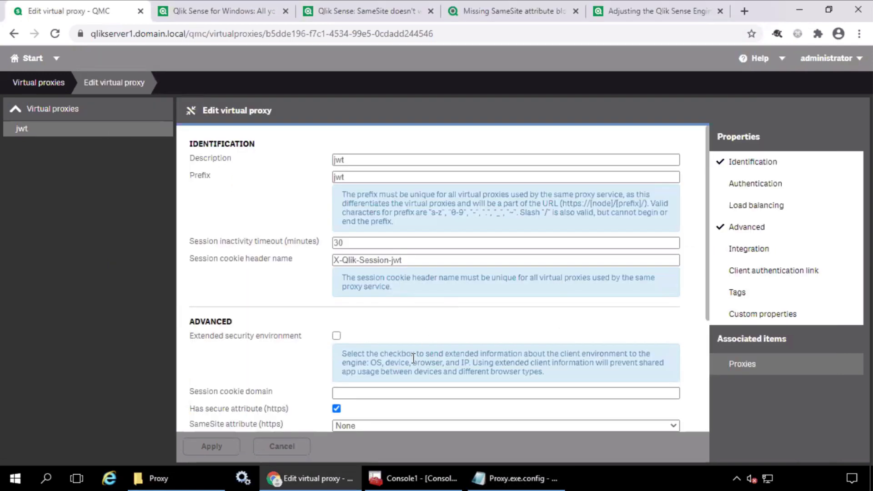
# Add qlikserver2.domain.local to the jwt virtual proxy's host white list and apply the change
pyautogui.scroll(-3)
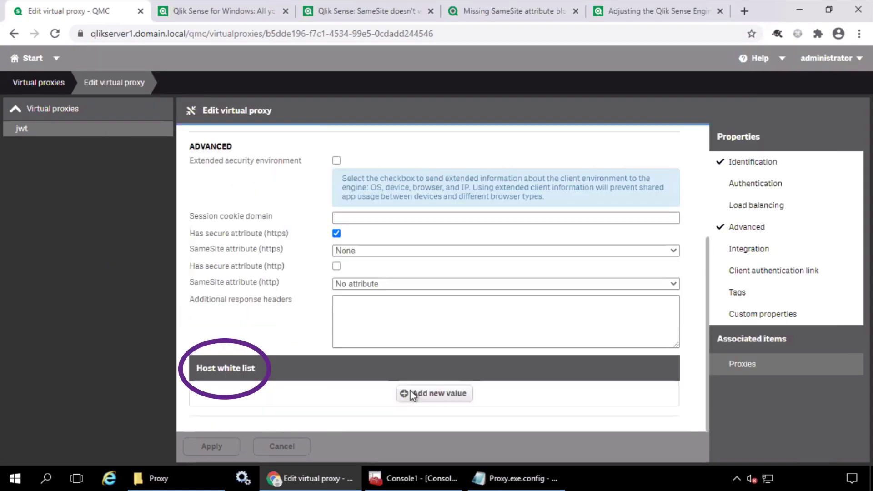
pyautogui.click(434, 393)
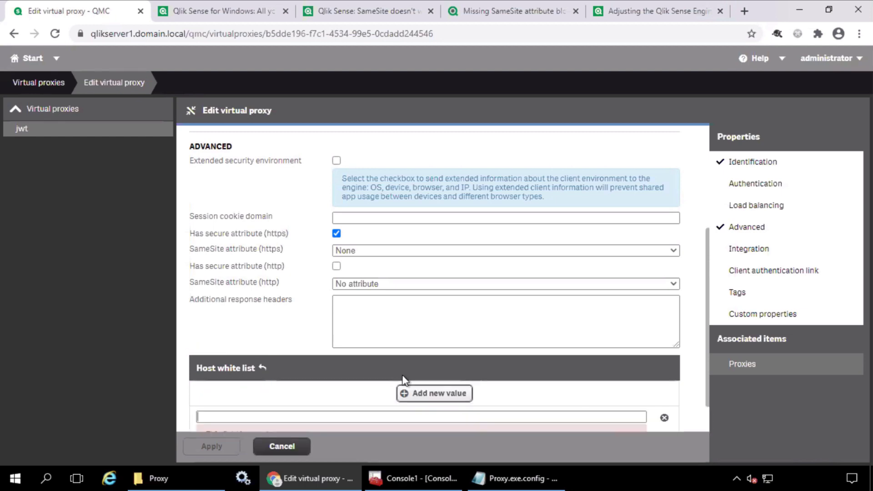
pyautogui.write('qlikserver2.domain.local')
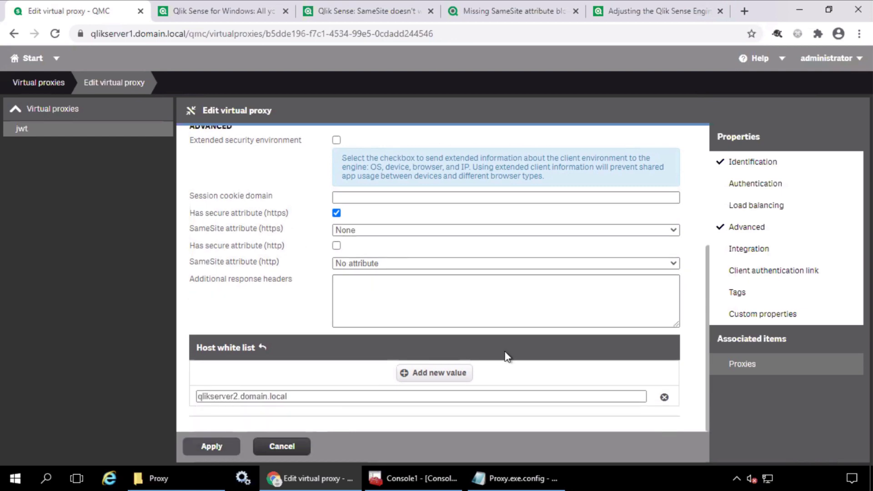
pyautogui.click(211, 446)
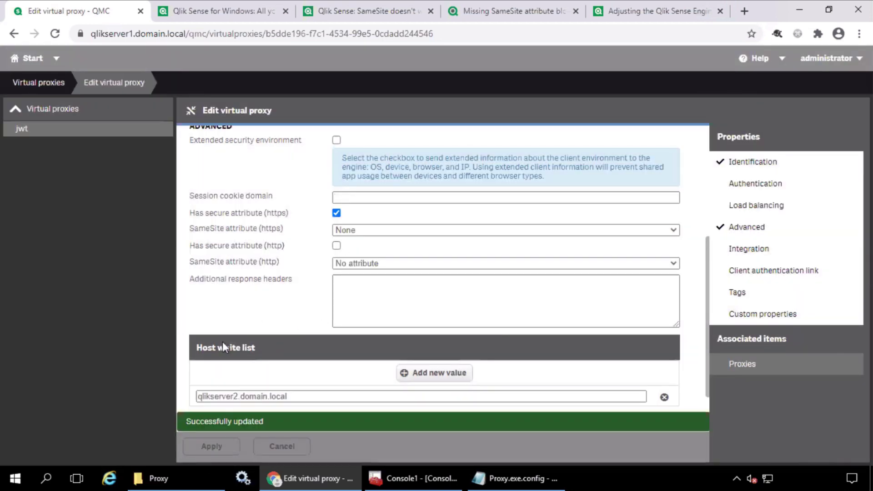
pyautogui.click(365, 11)
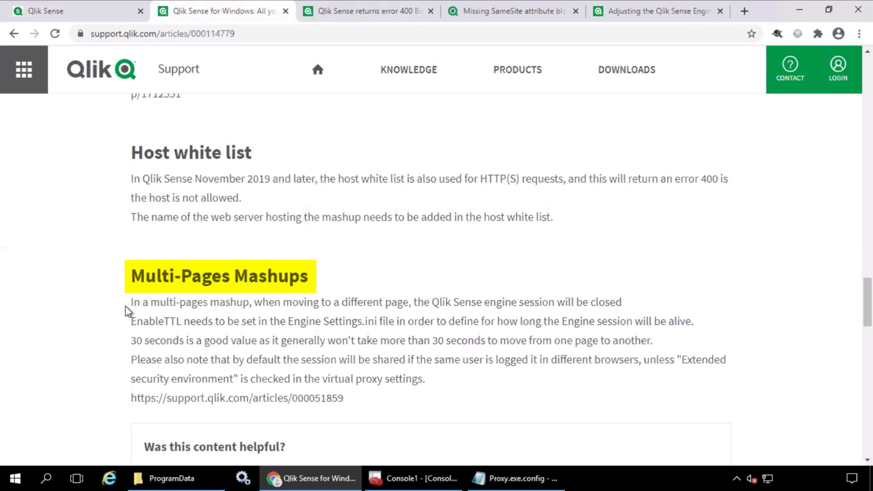
# Open the engine session settings article, show Qlik Sense Engine Service actions, and search for Notepad
pyautogui.click(129, 312)
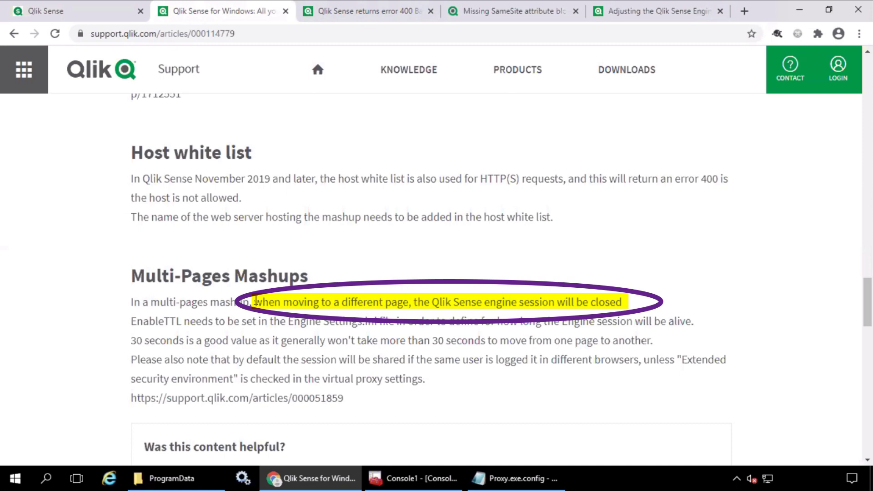
pyautogui.moveTo(175, 302)
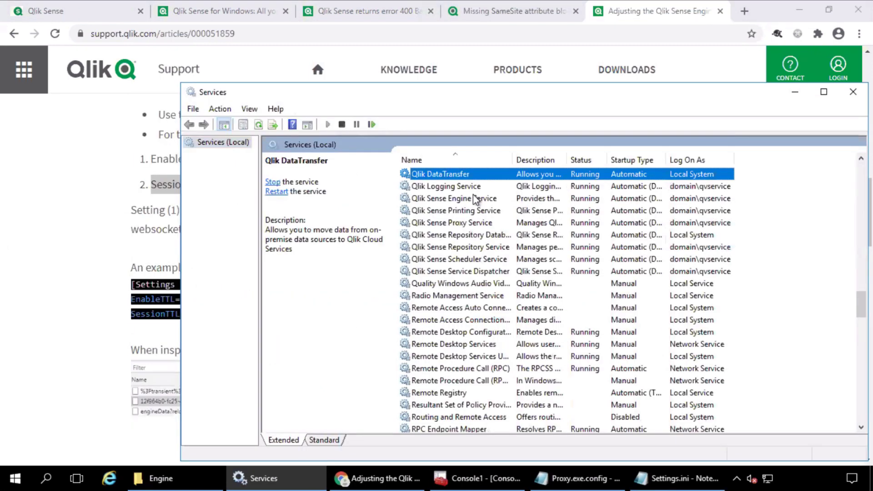
pyautogui.rightClick(452, 198)
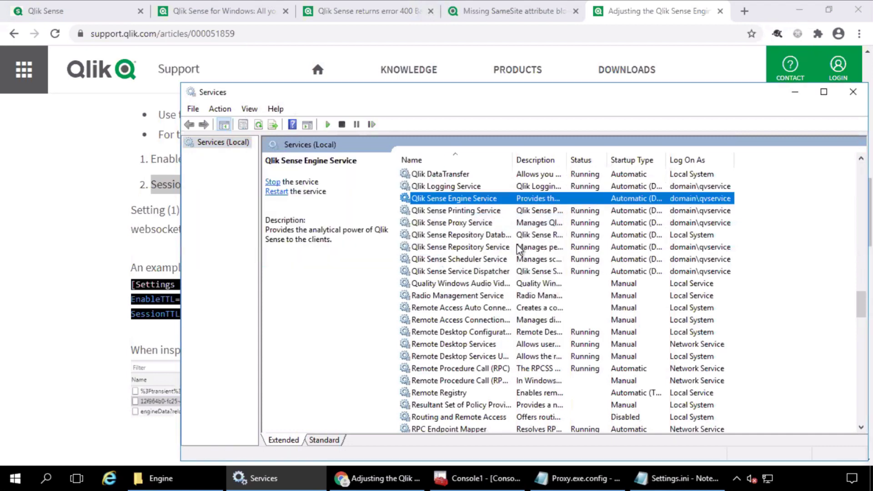
pyautogui.write('notepad')
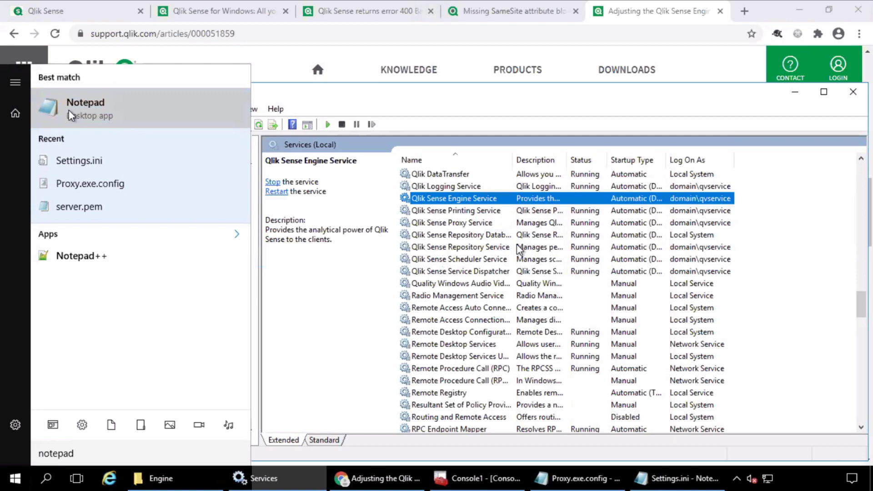
# Open C:\ProgramData\Qlik\Sense\Engine\Settings.ini in Notepad and append EnableTTL=1 and SessionTTL=30
pyautogui.rightClick(86, 108)
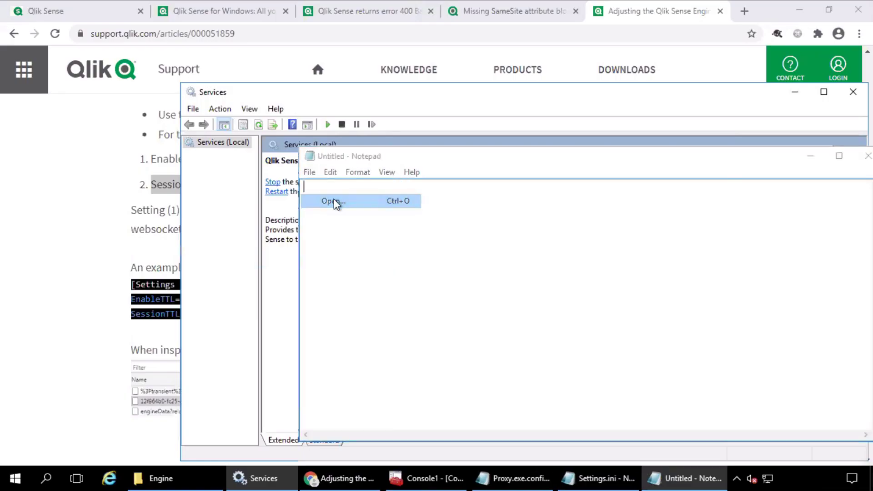
pyautogui.click(333, 200)
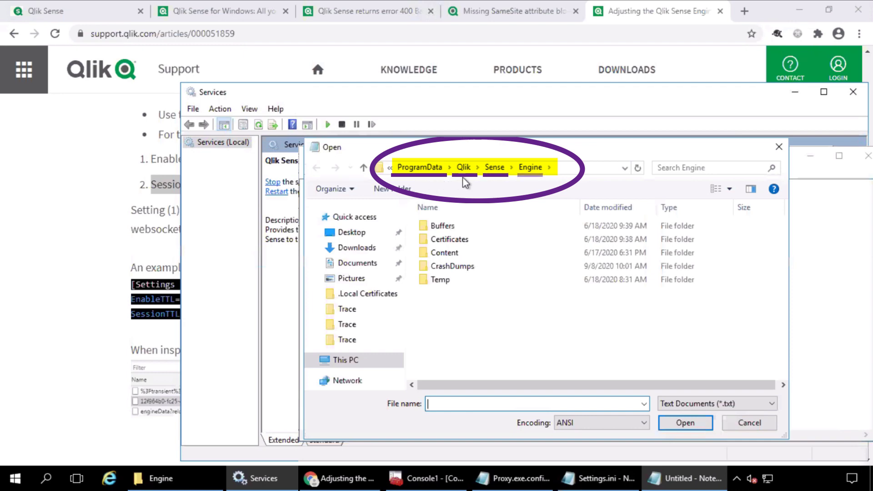
pyautogui.click(717, 403)
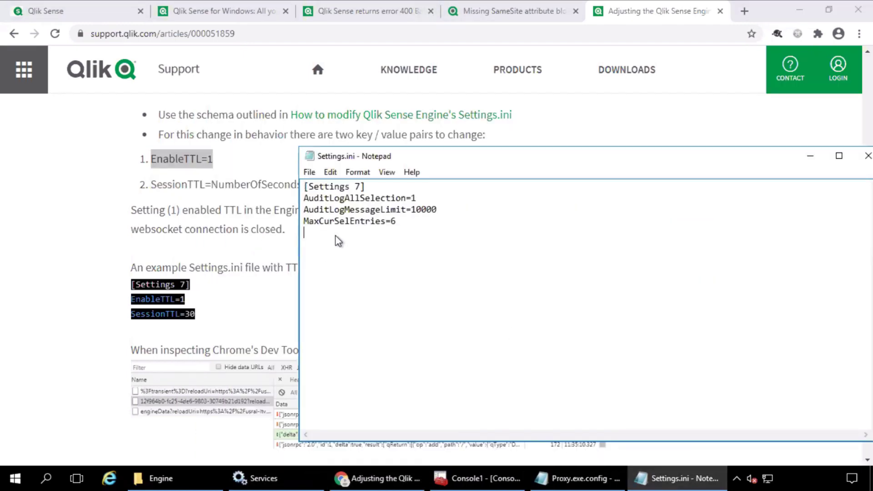
pyautogui.write('EnableTTL=1')
pyautogui.write('SessionTTL=3')
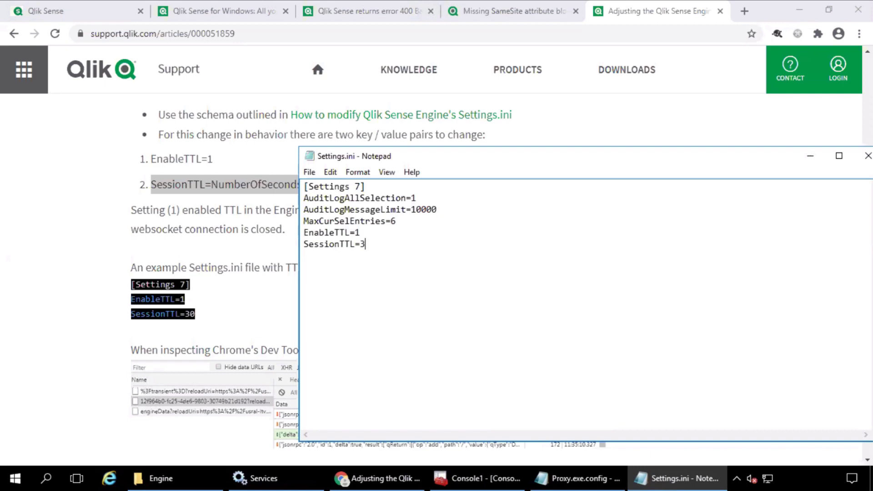
pyautogui.write('0')
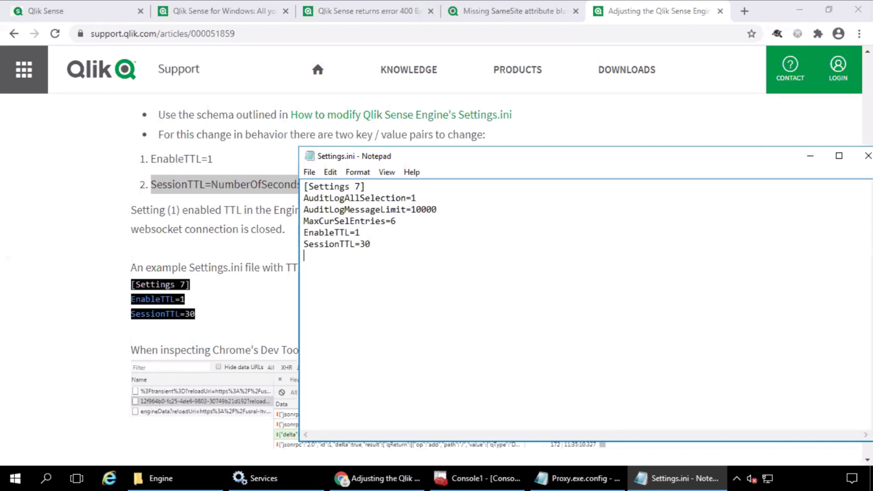
pyautogui.moveTo(312, 176)
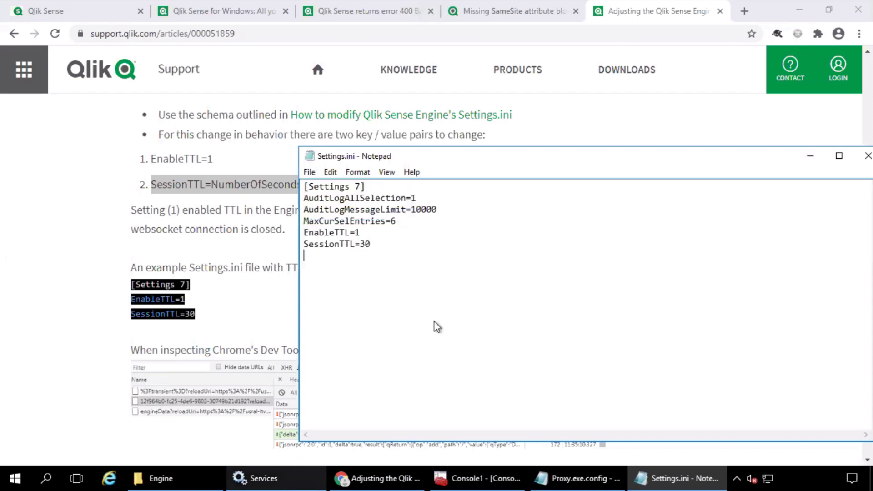
pyautogui.click(262, 478)
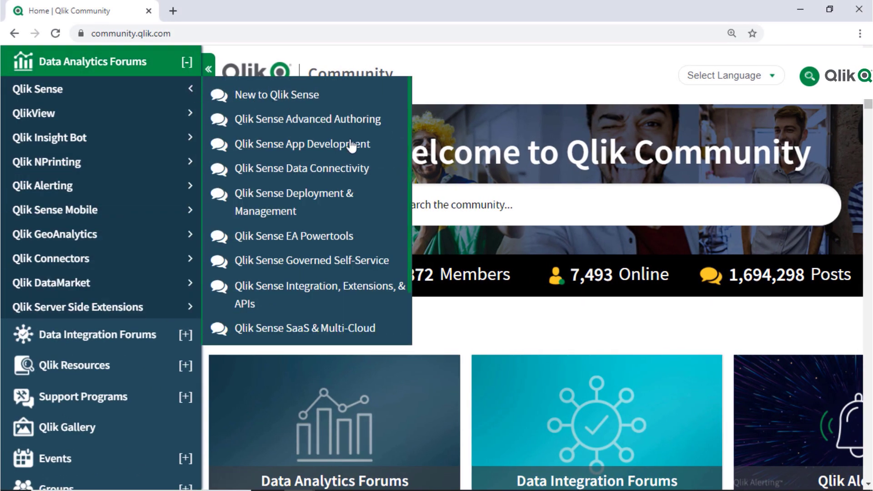
pyautogui.moveTo(378, 273)
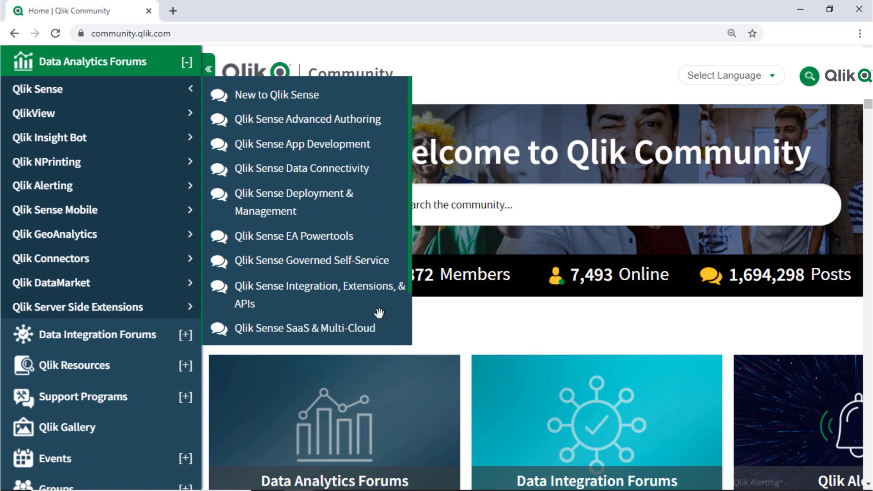
pyautogui.moveTo(159, 397)
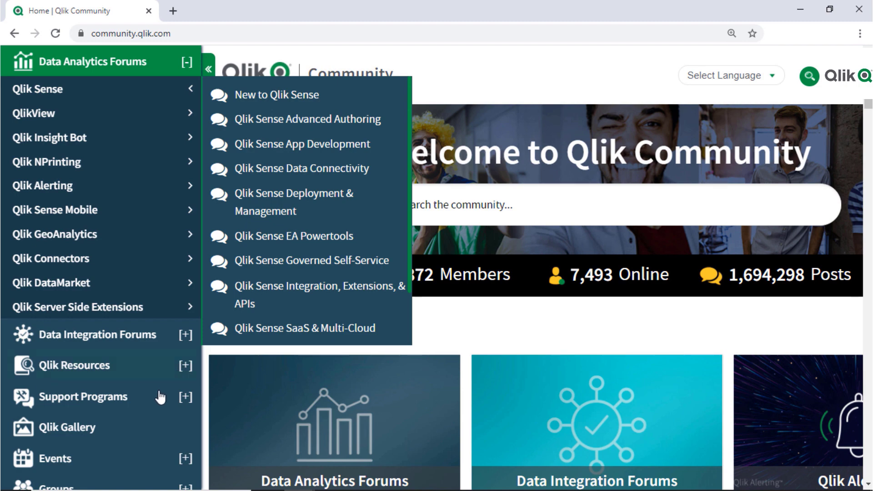
# Browse Support Programs, then reach the Support Updates Blog via the community Blogs overview
pyautogui.click(83, 397)
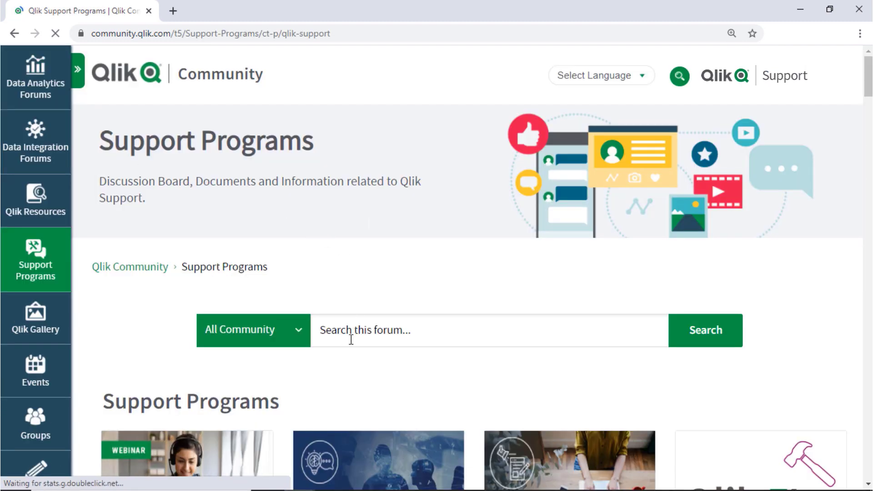
pyautogui.write('Windows log fi')
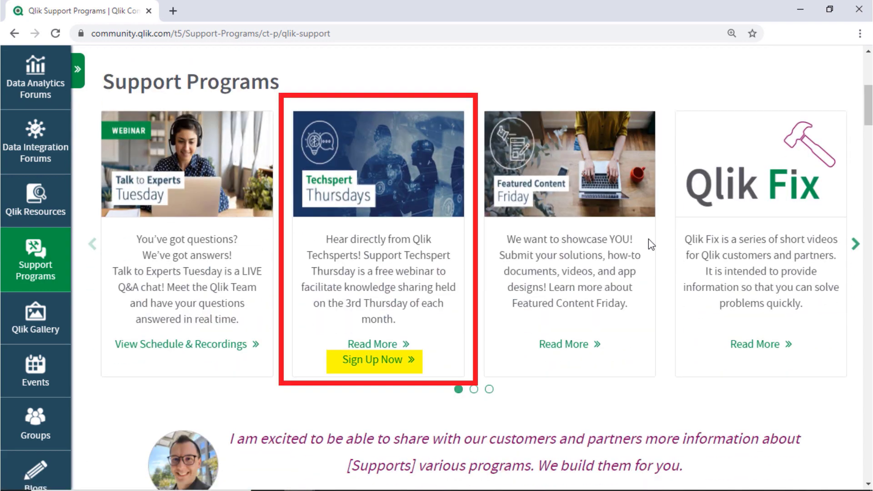
pyautogui.click(35, 470)
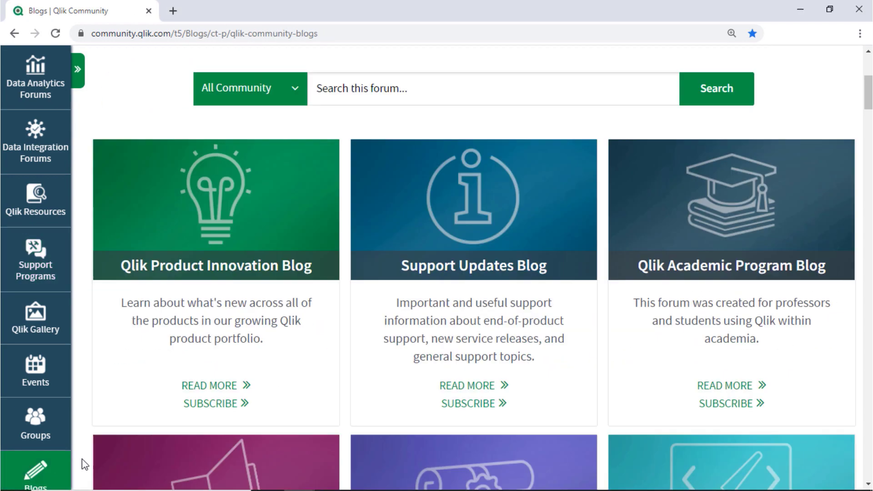
pyautogui.click(474, 266)
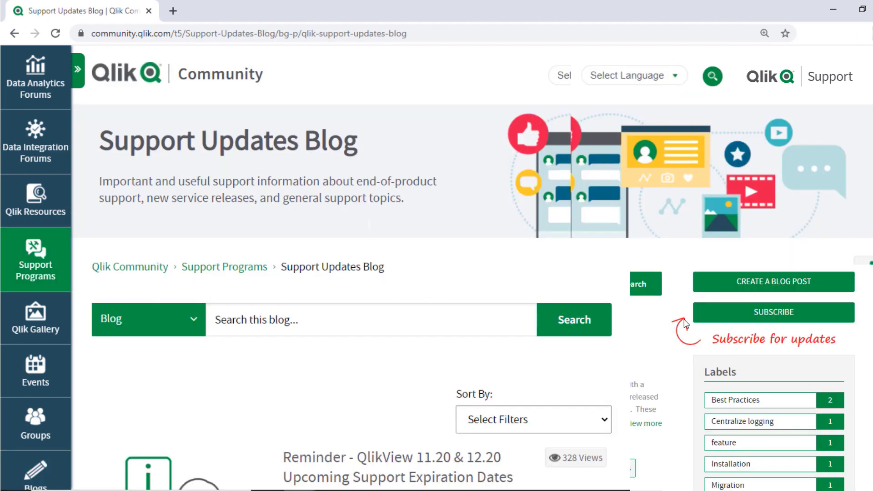